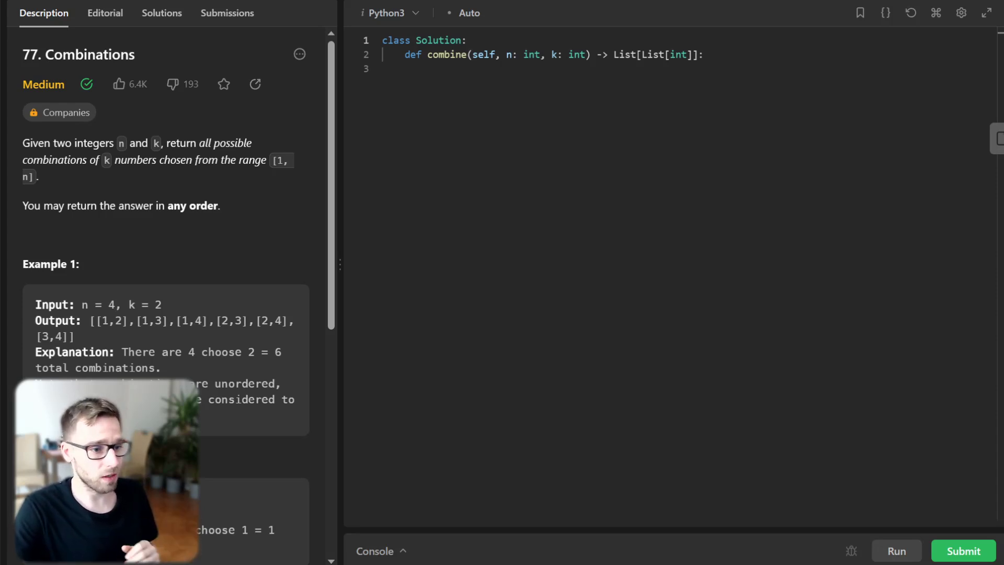
# Define generate_combinations(elems, num), converting elems to a tuple and returning early if num exceeds its length.
pyautogui.scroll(-3)
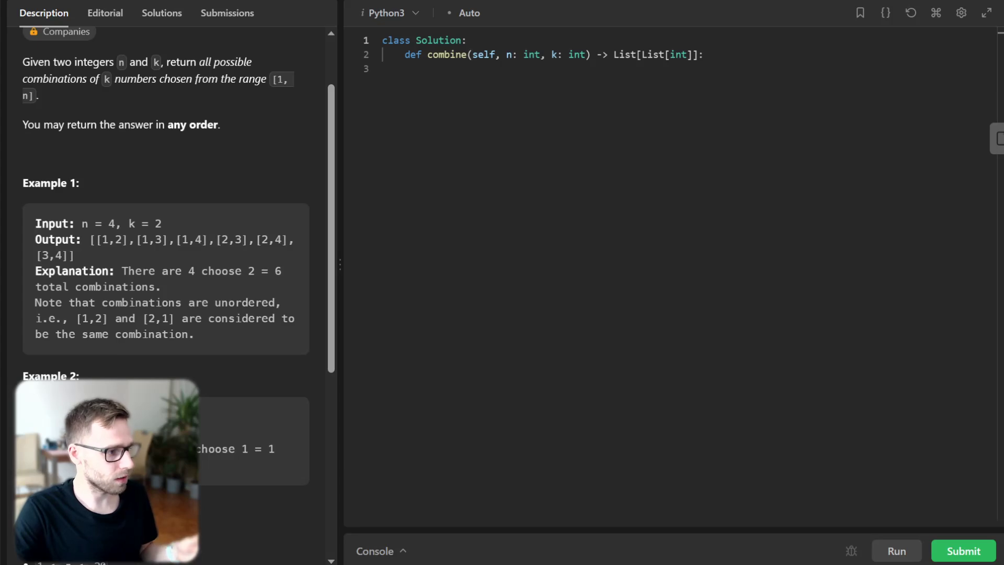
pyautogui.scroll(3)
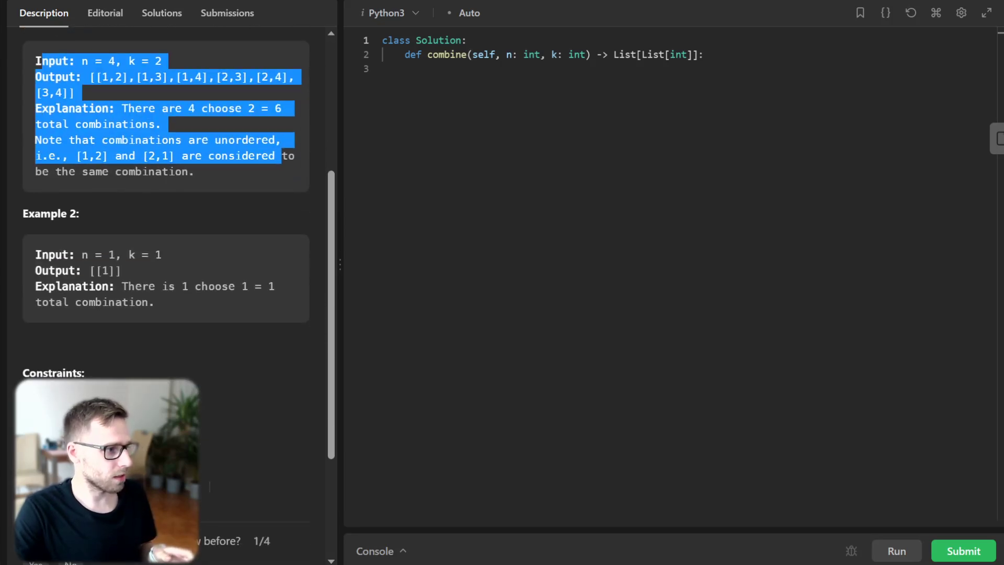
pyautogui.scroll(3)
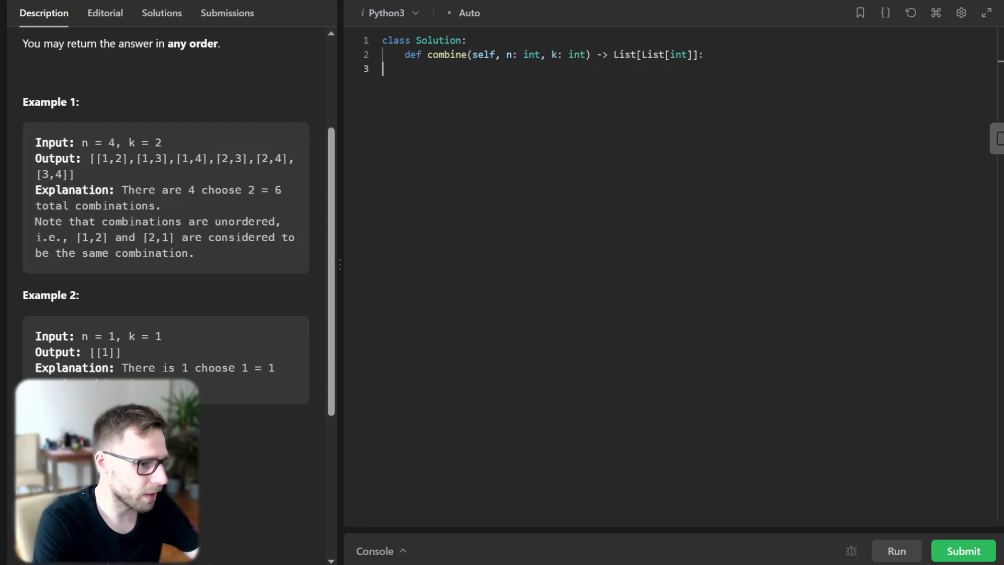
pyautogui.write('def g')
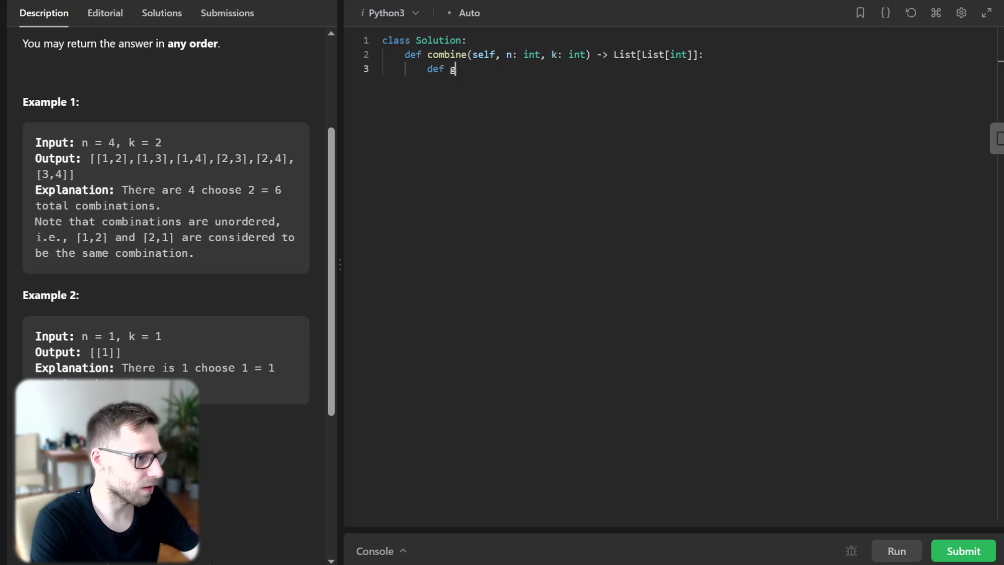
pyautogui.write('enerate_combin')
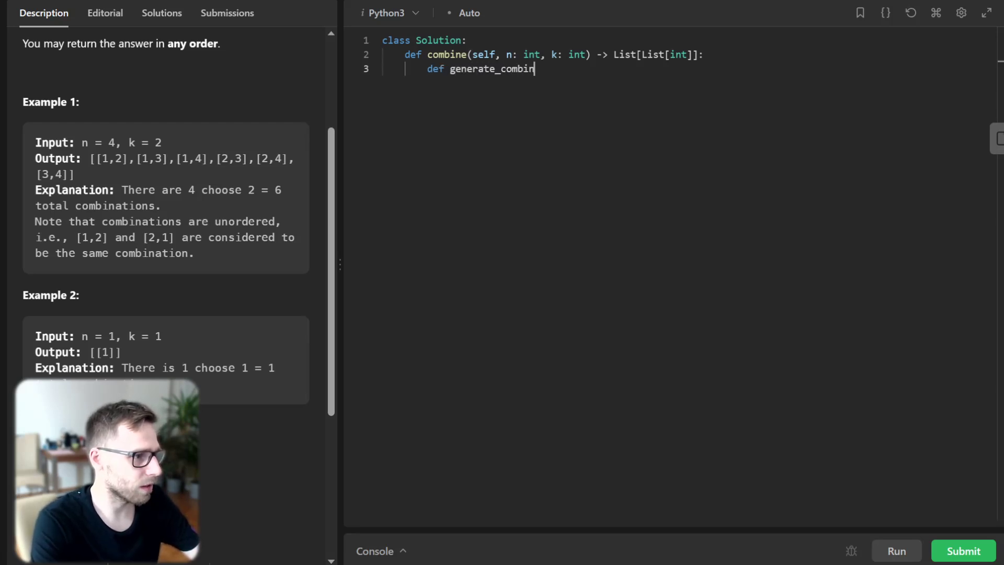
pyautogui.write('ations(elems, num):')
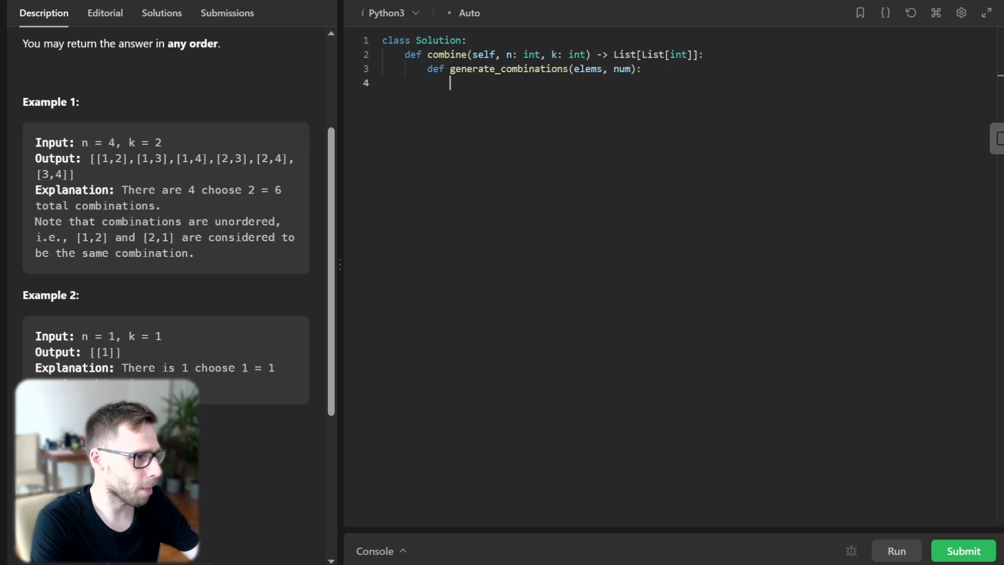
pyautogui.write('elems_tuple =')
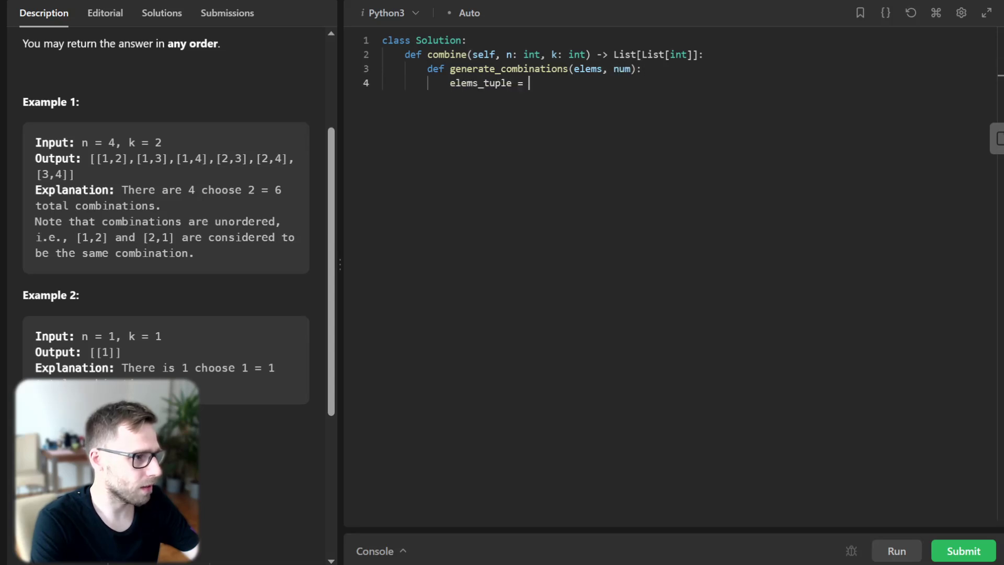
pyautogui.write('tuple(elems)')
pyautogui.write('total')
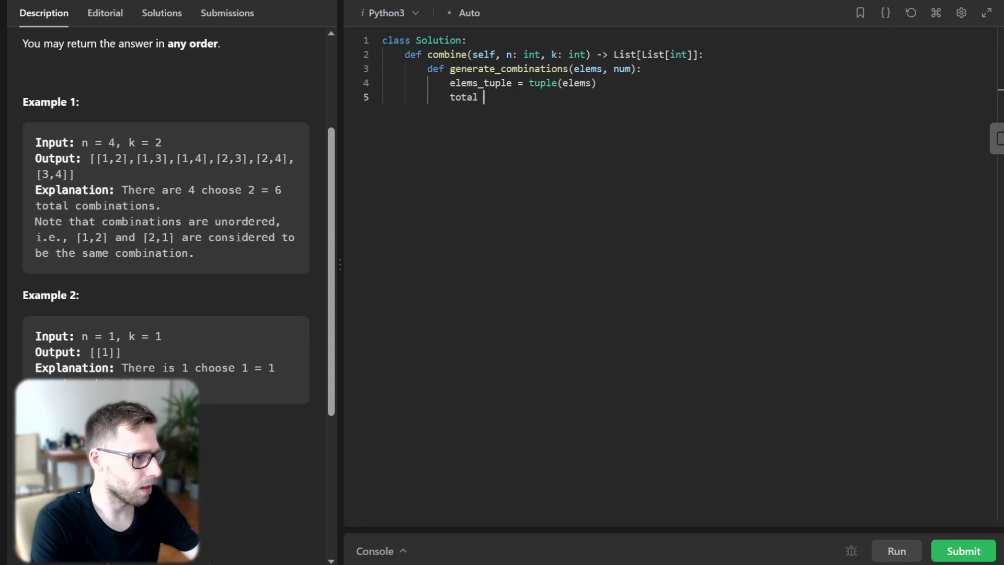
pyautogui.write('= len(elems_tuple')
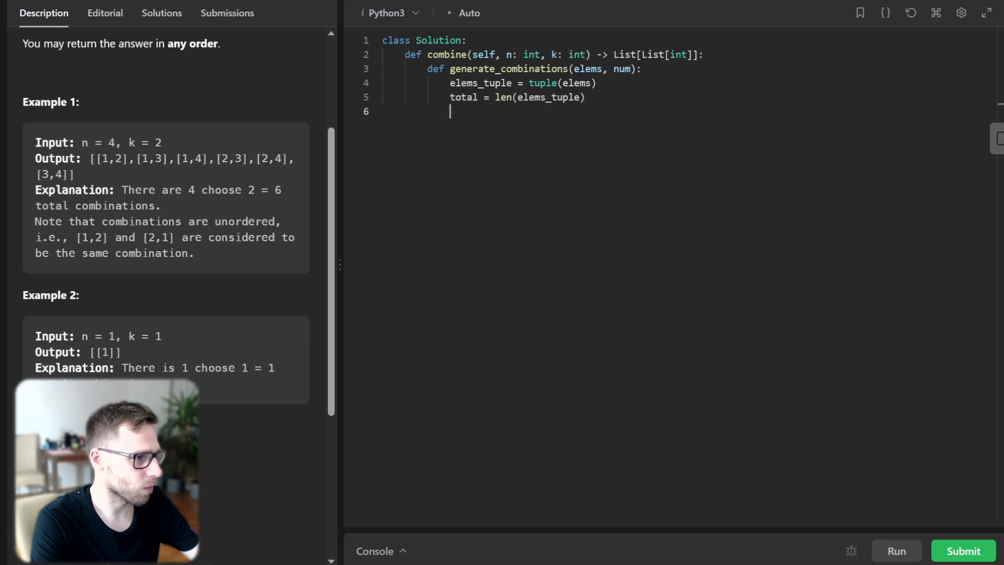
pyautogui.write('if num > total:')
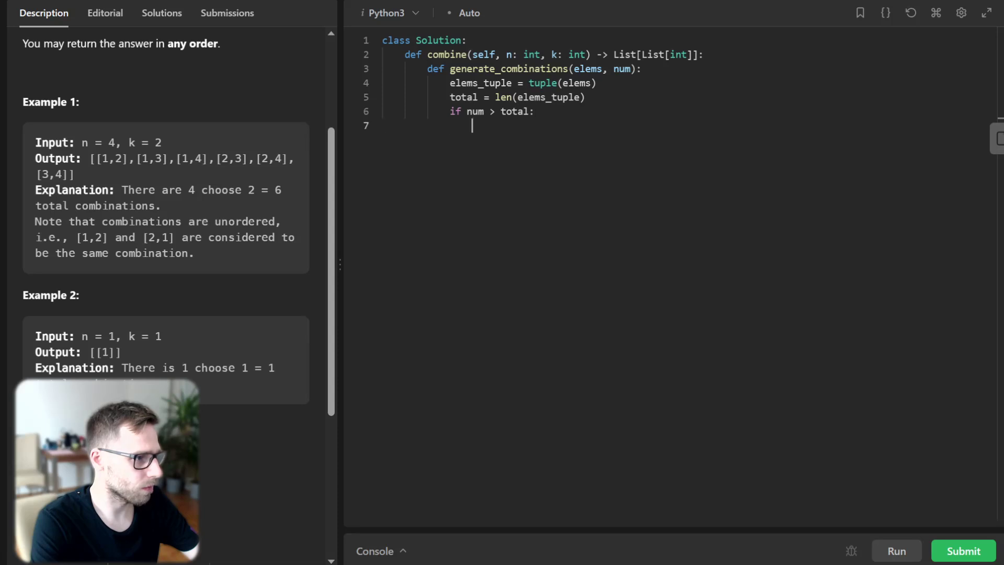
pyautogui.write('return')
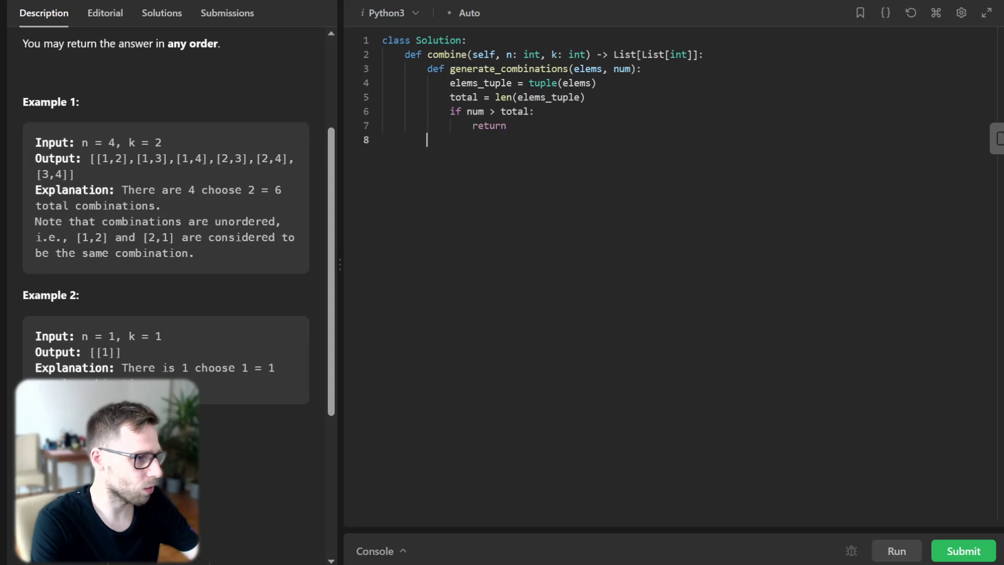
# Initialize curr_indices to list(range(num)) and add a while True loop yielding tuples of the selected elements.
pyautogui.write('curr_indic')
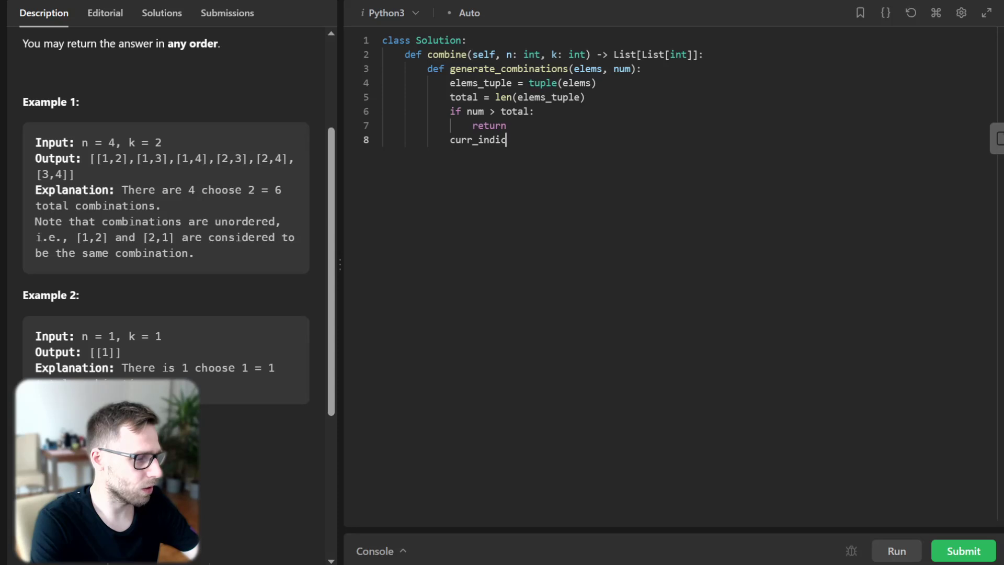
pyautogui.write('es = list(r')
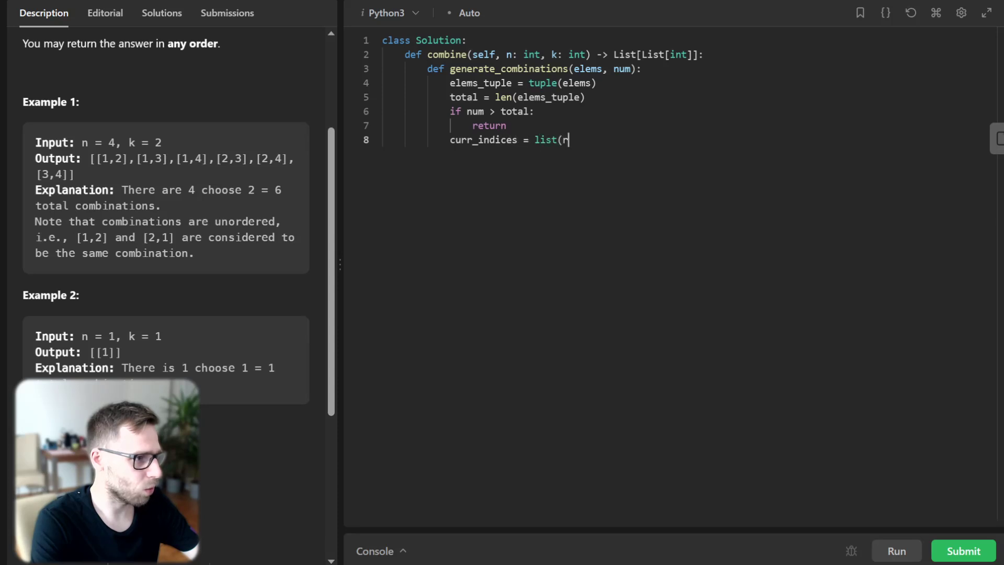
pyautogui.write('ange(num))')
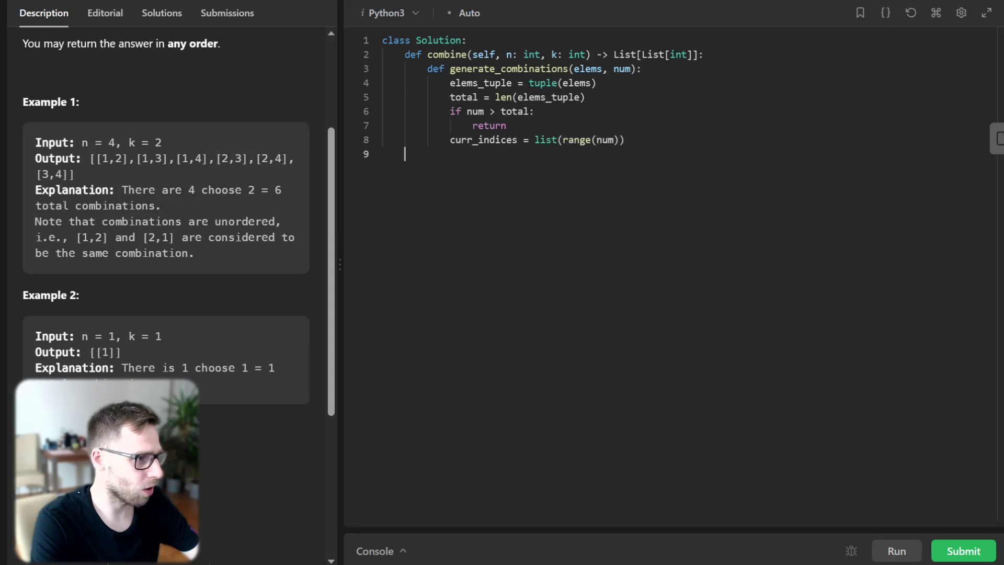
pyautogui.write('while True:')
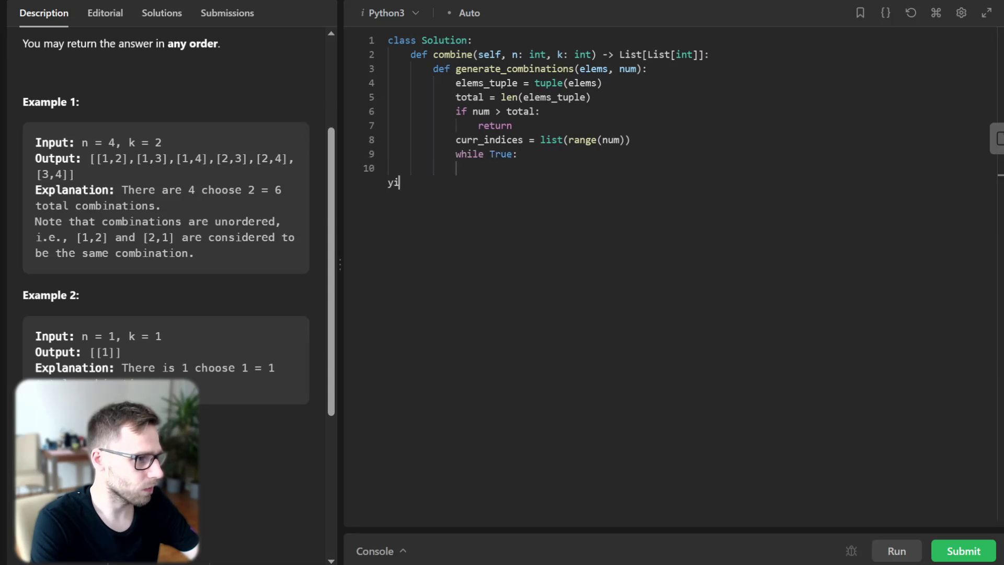
pyautogui.write('yield tuple(elems_tuple[i] for i in')
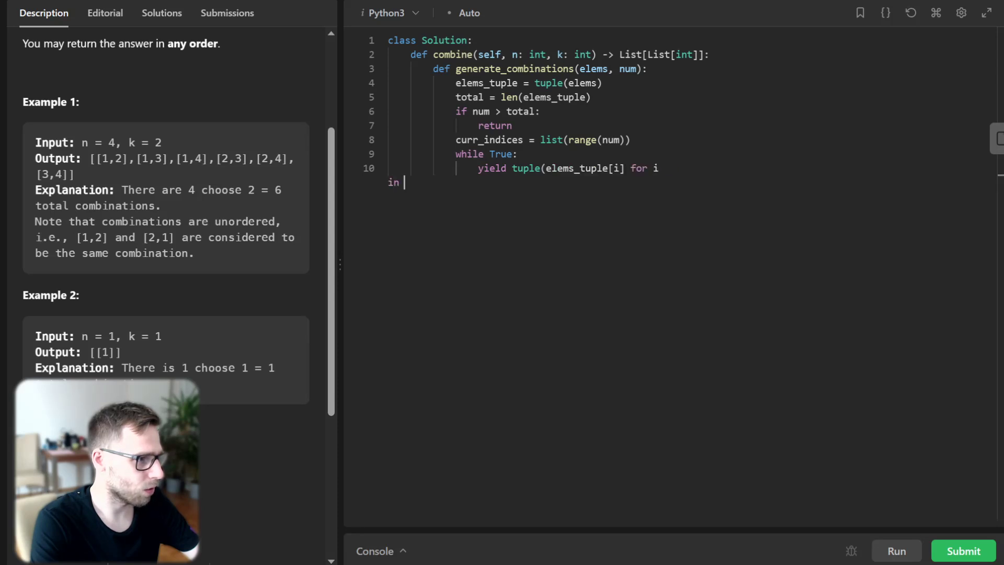
pyautogui.write('curr_indices)')
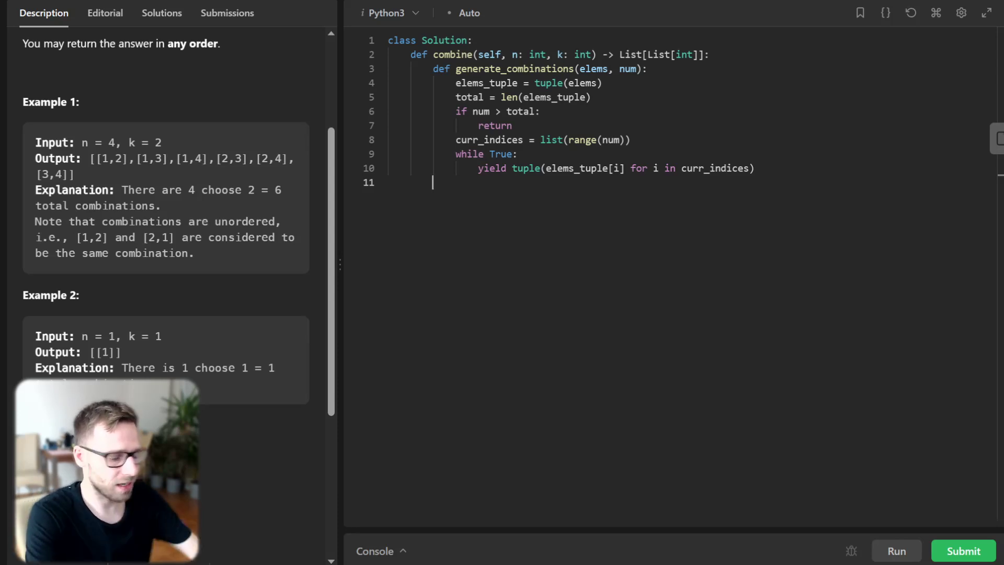
# Add a for idx in reversed(range(num)) loop with an if/break check and an else: return clause.
pyautogui.write('f')
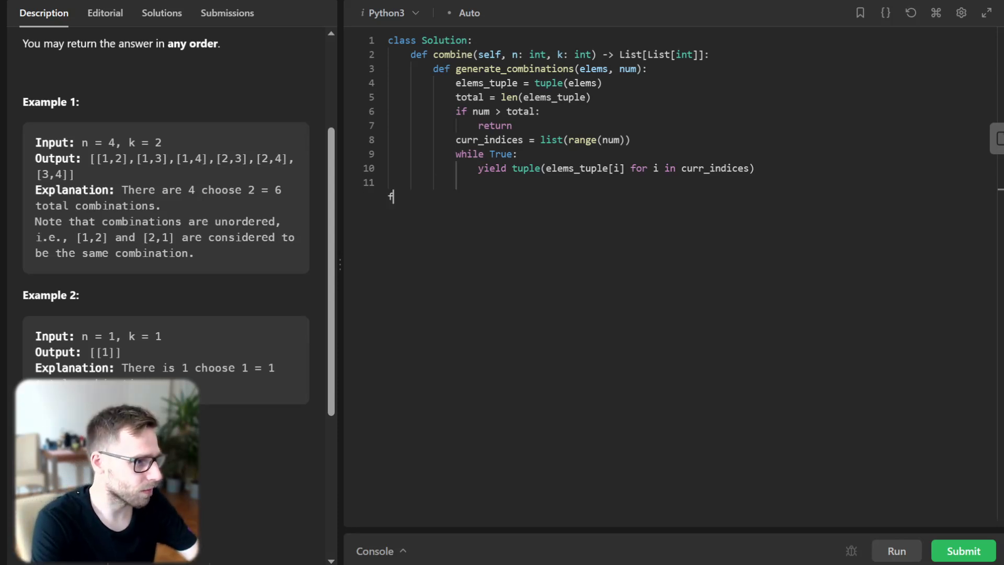
pyautogui.write('for idx in')
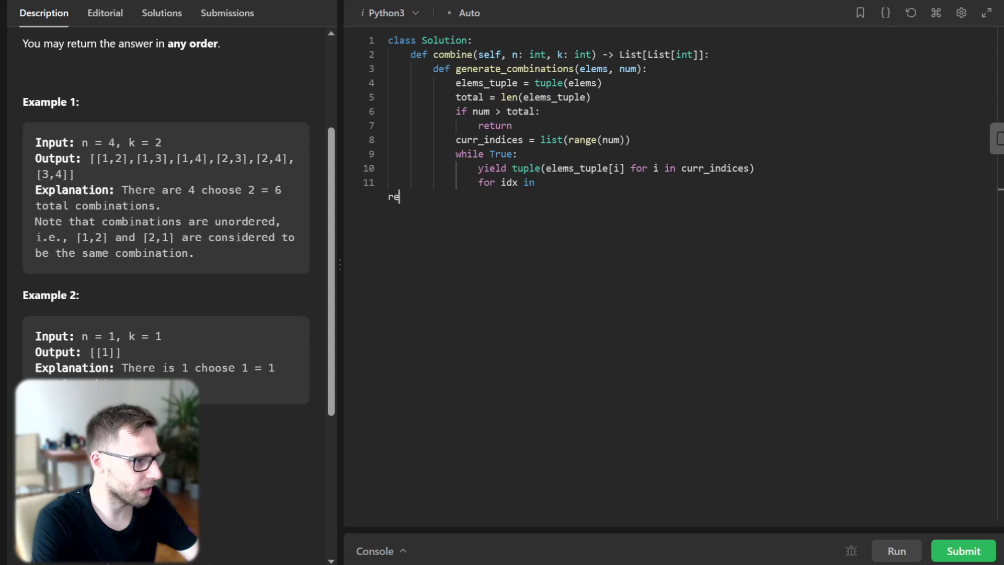
pyautogui.write('reversed(range(nu')
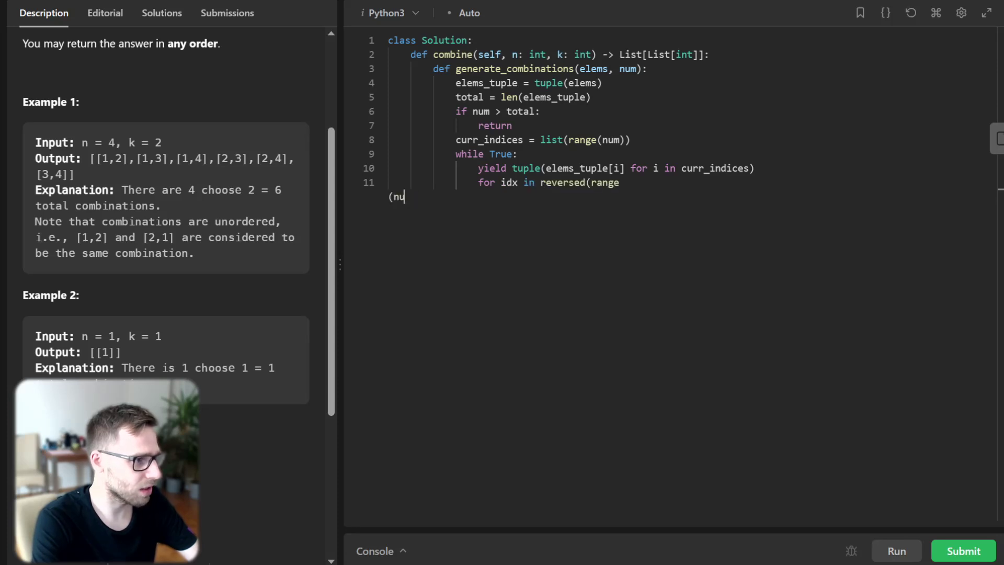
pyautogui.write('m)):')
pyautogui.write('if curr_indices[idx] != idx + total - num:')
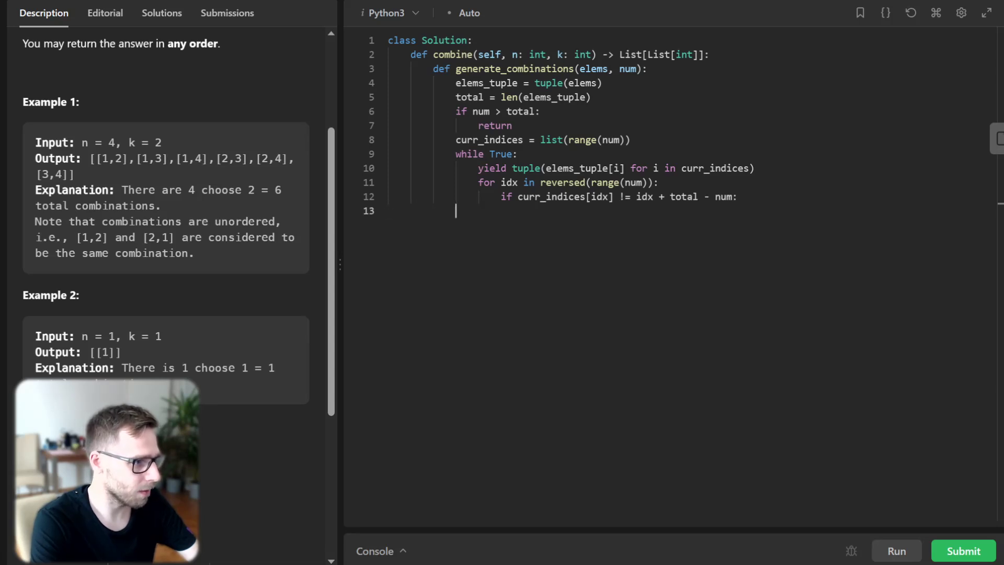
pyautogui.write('break')
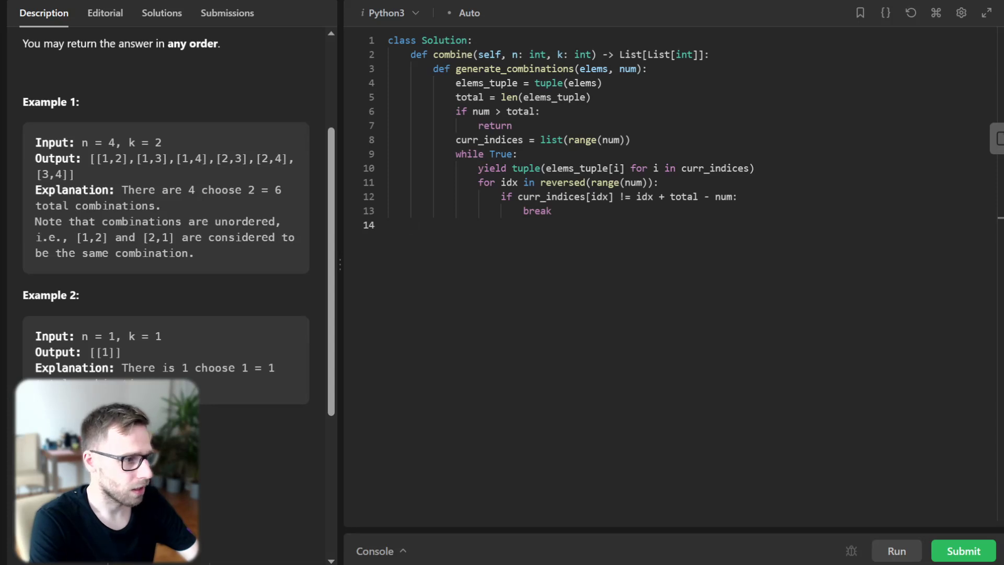
pyautogui.write('else:')
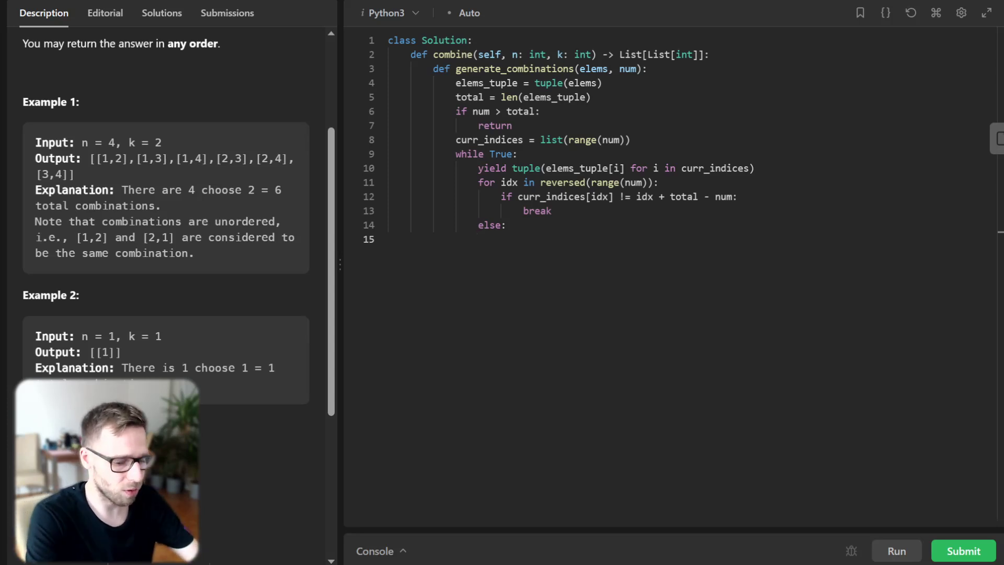
pyautogui.write('return')
pyautogui.write('cu')
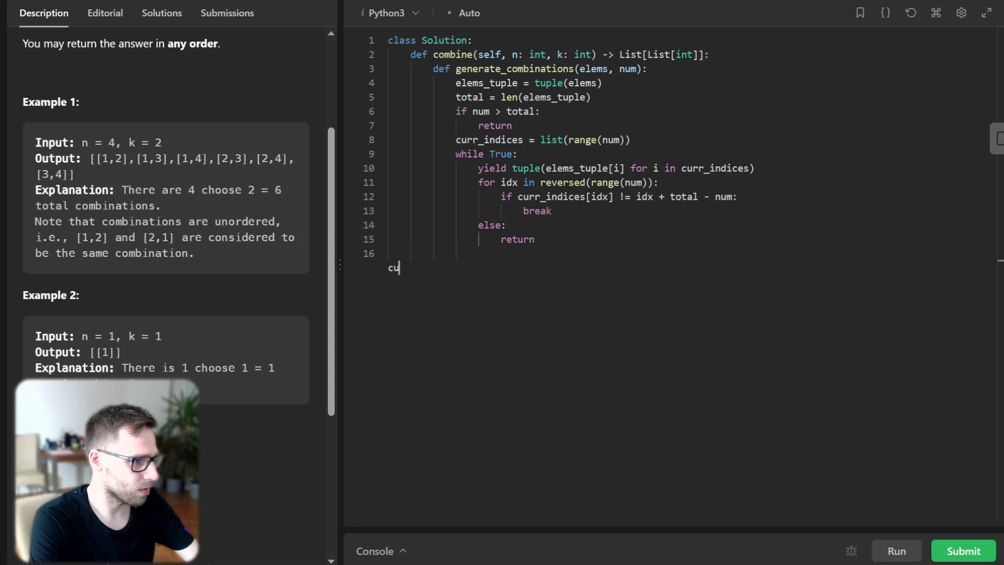
# Add curr_indices[idx] += 1 and a loop setting curr_indices[j] = curr_indices[j-1] + 1 for j from idx+1 to num.
pyautogui.write('rr_indcie')
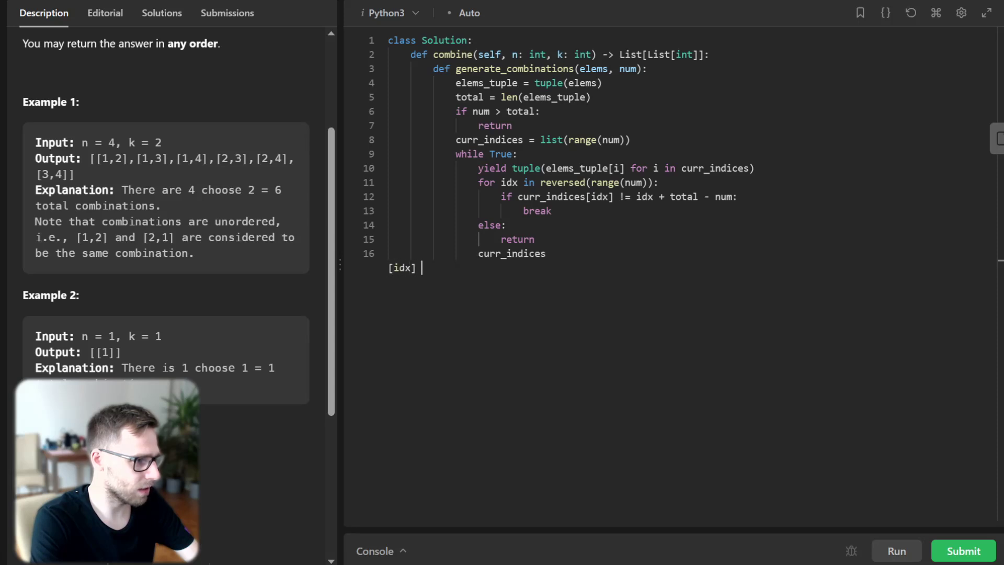
pyautogui.write('+= 1')
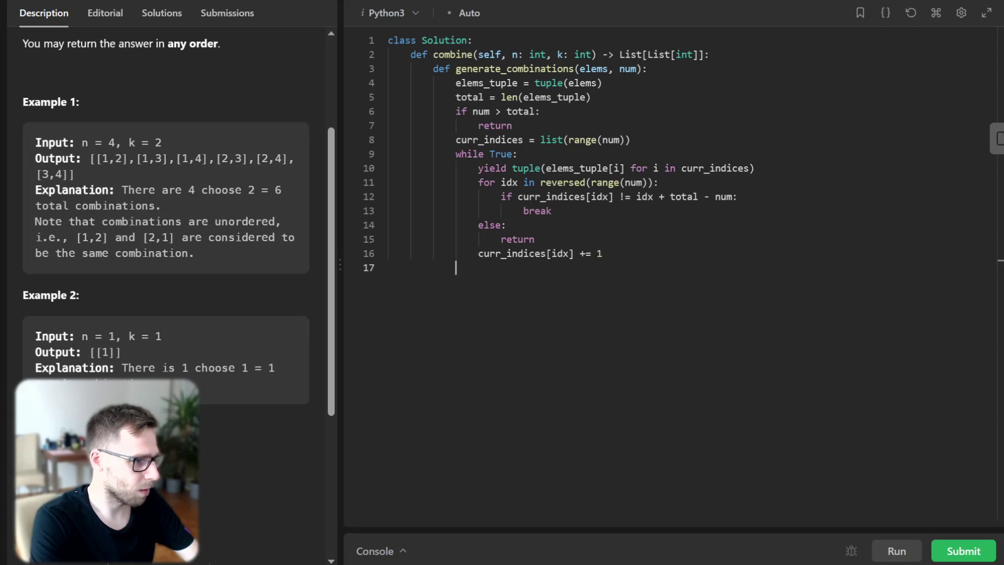
pyautogui.write('for j in range(idx')
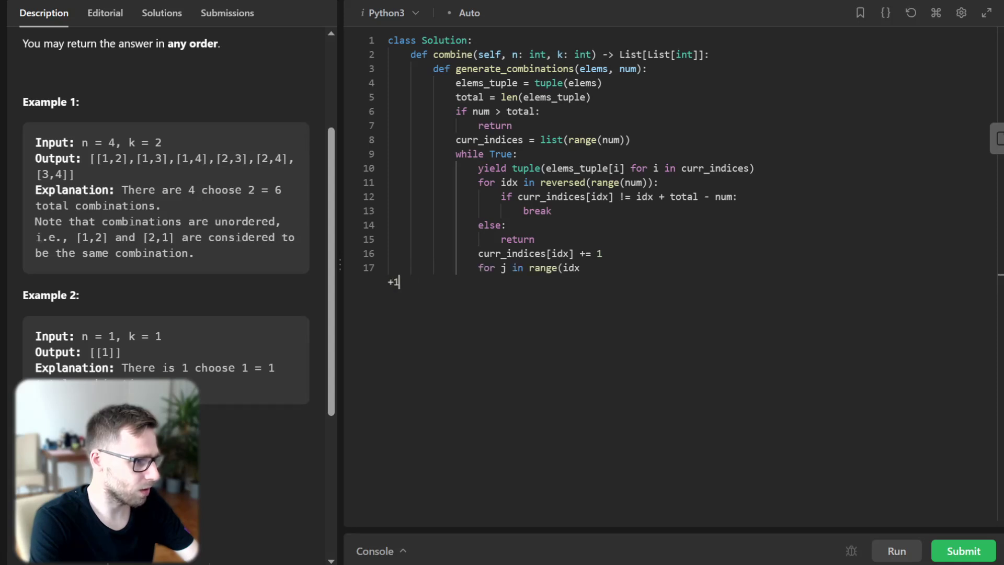
pyautogui.write('+1, num):')
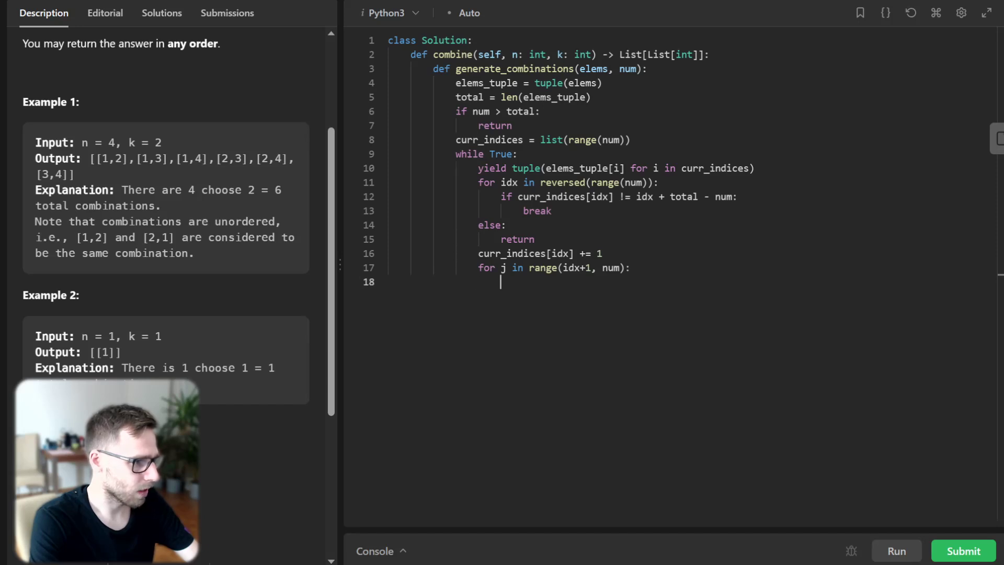
pyautogui.write('curr_indices[j] = curr_indices[j-1] + 1')
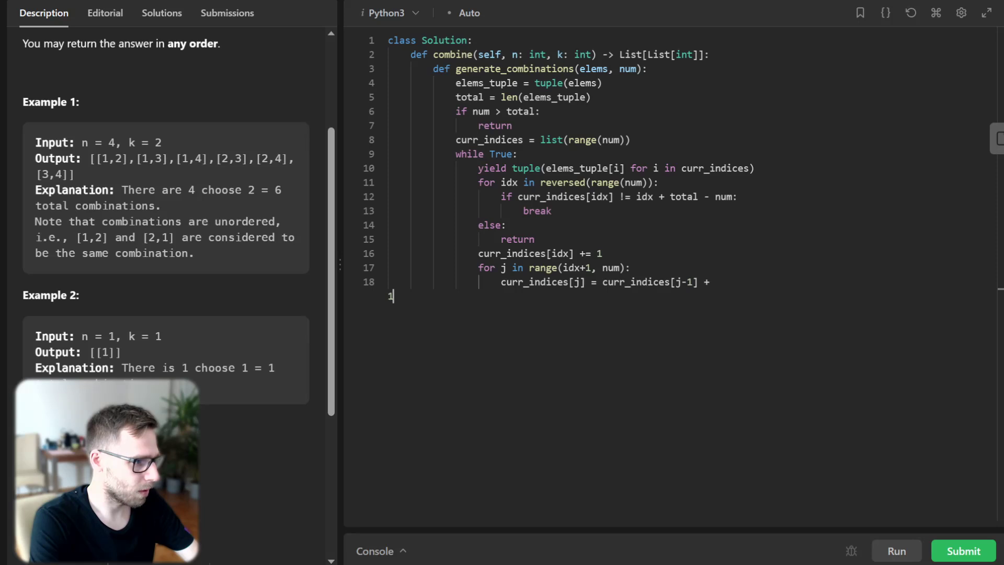
pyautogui.press('enter')
pyautogui.write('return [list(combination')
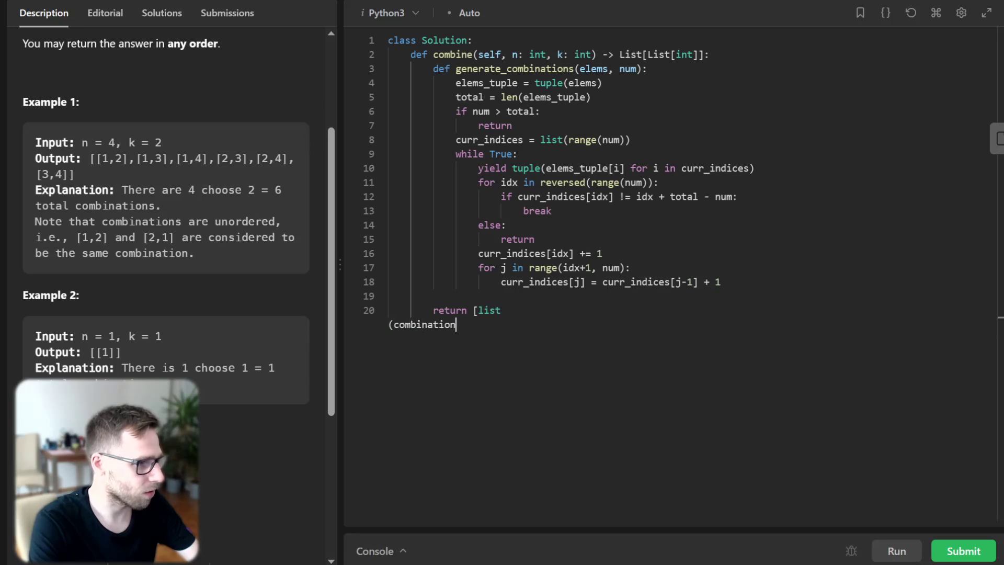
# Return a list comprehension converting each tuple from generate_combinations(range(1, n+1), k) to a list.
pyautogui.write(') for combination in generate_combinati')
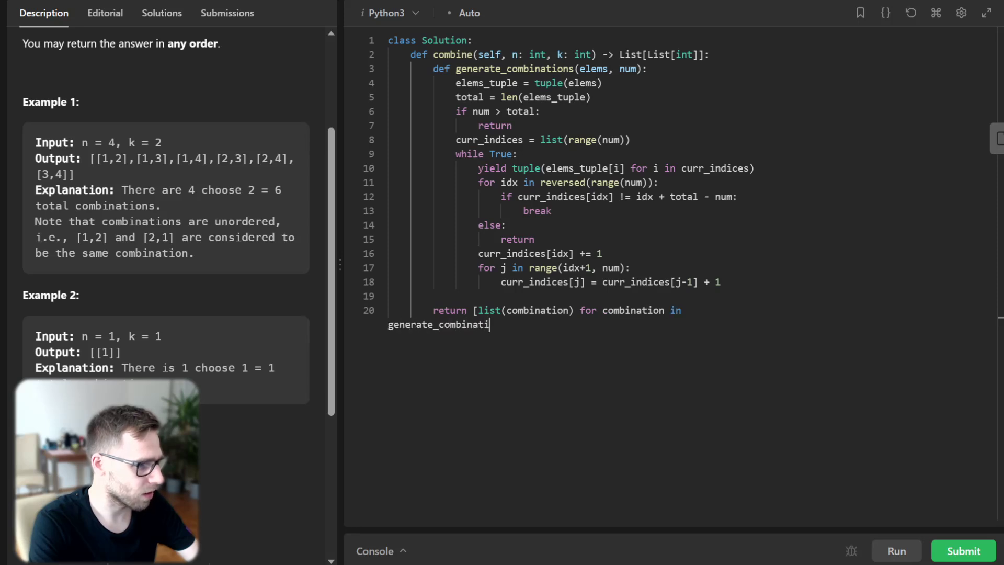
pyautogui.write('ons(range(1, n+1), k)]')
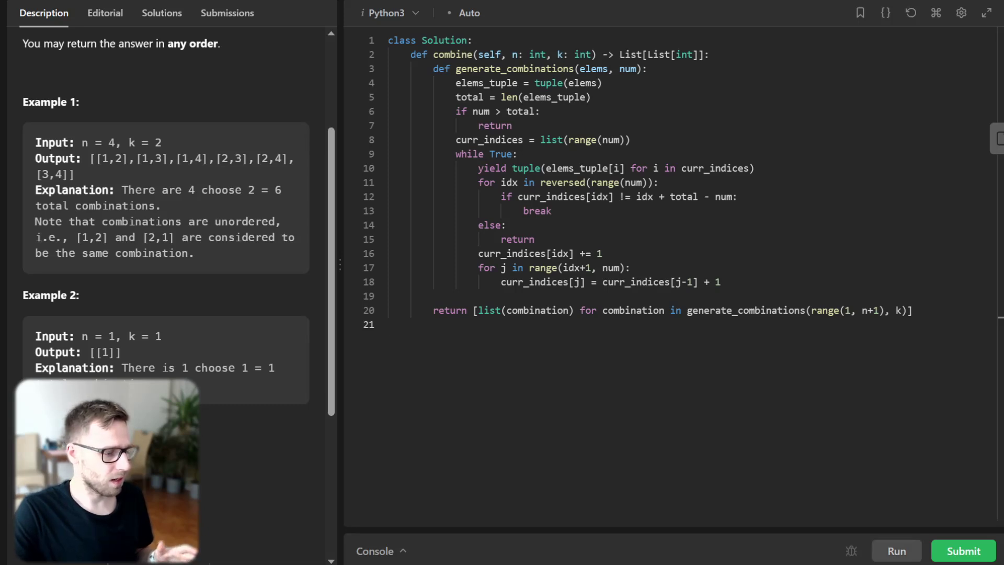
# Run the solution on the example test cases and confirm Accepted with a 73 ms runtime.
pyautogui.click(963, 550)
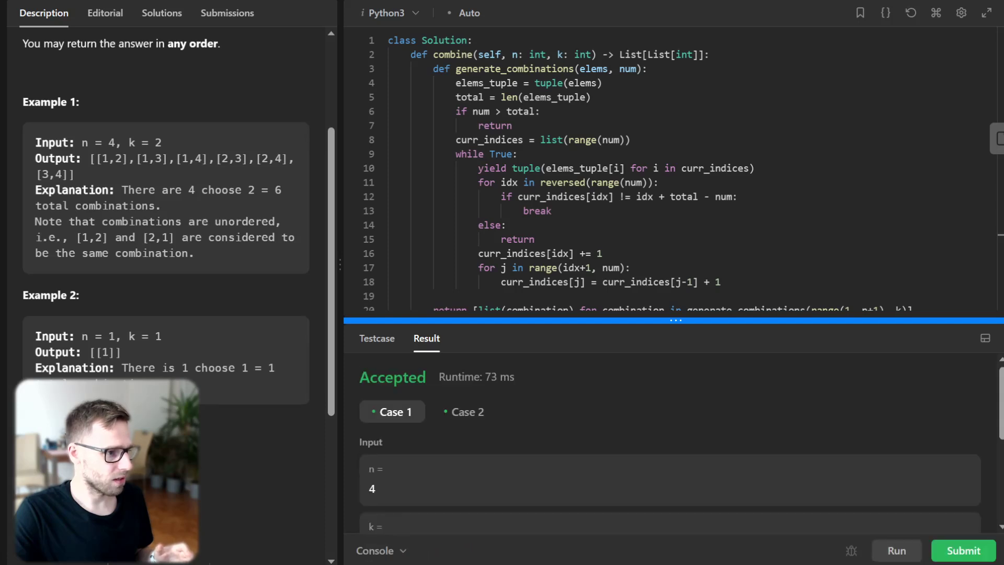
pyautogui.scroll(3)
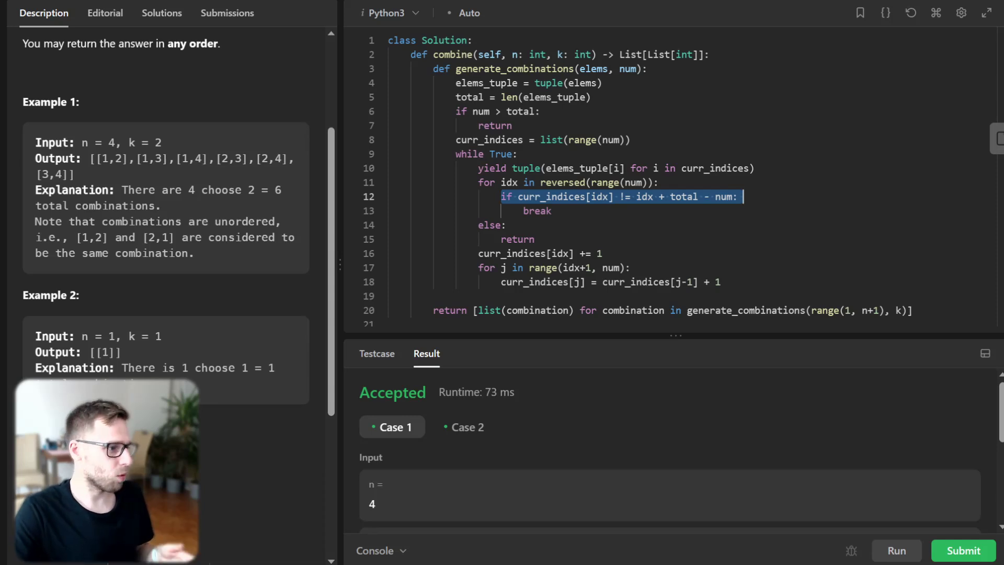
pyautogui.scroll(3)
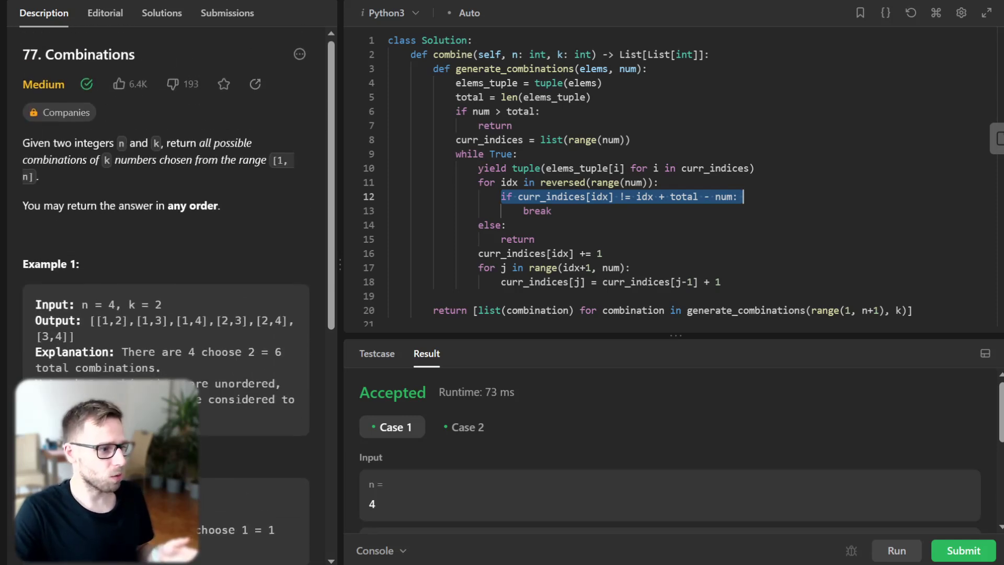
pyautogui.scroll(-3)
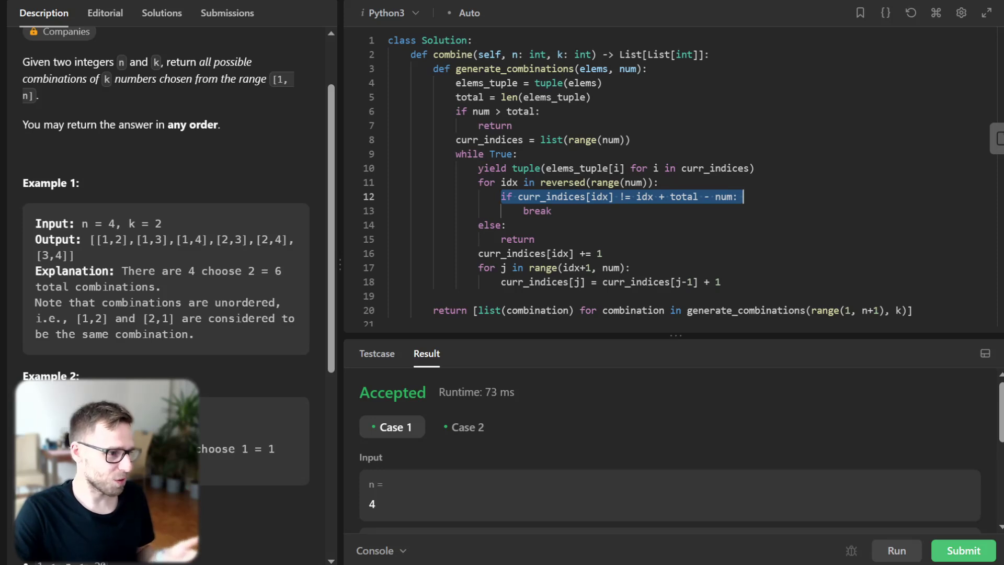
# Submit the solution and view the Accepted result: 79 ms, beating 99.09% of Python3 users.
pyautogui.click(961, 550)
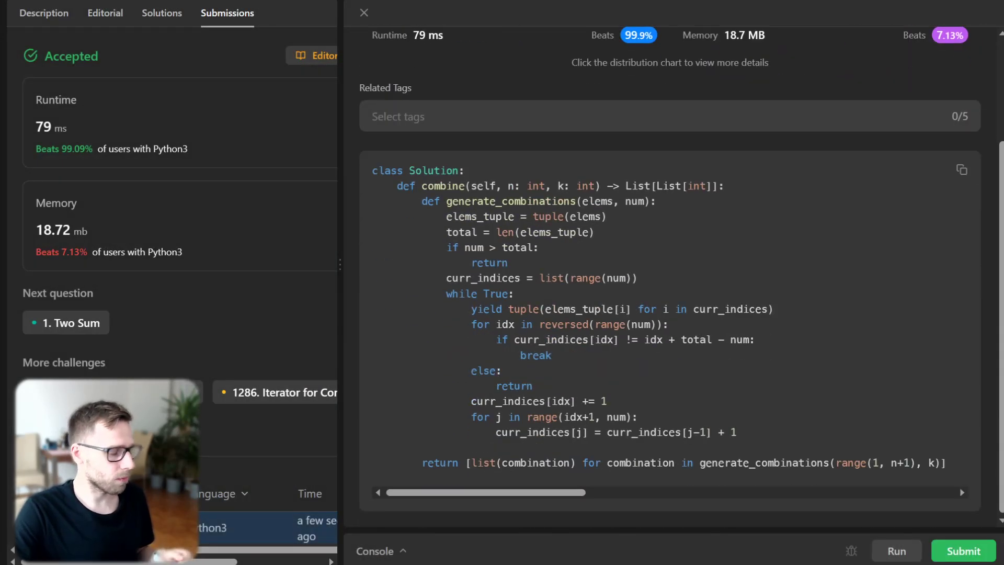
pyautogui.scroll(3)
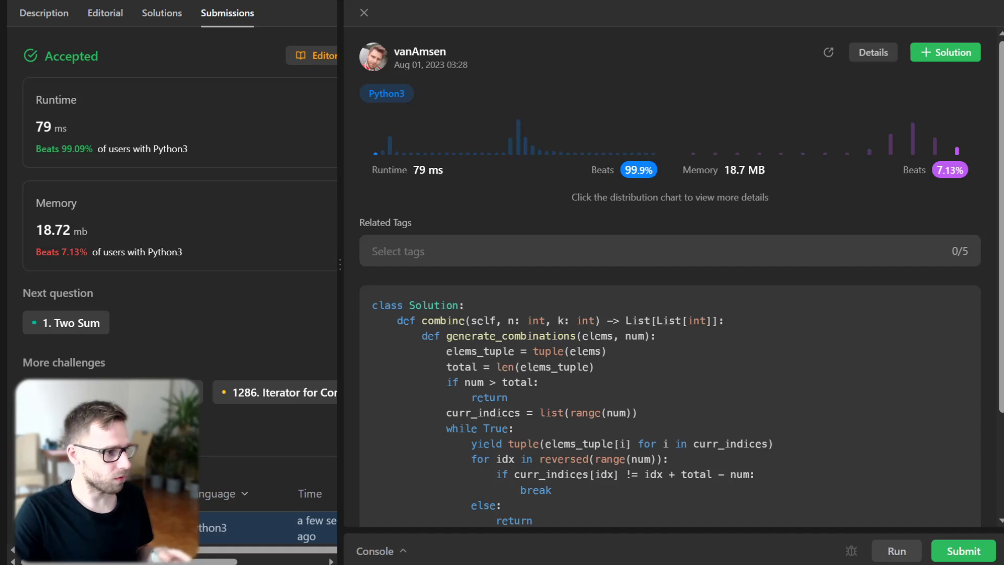